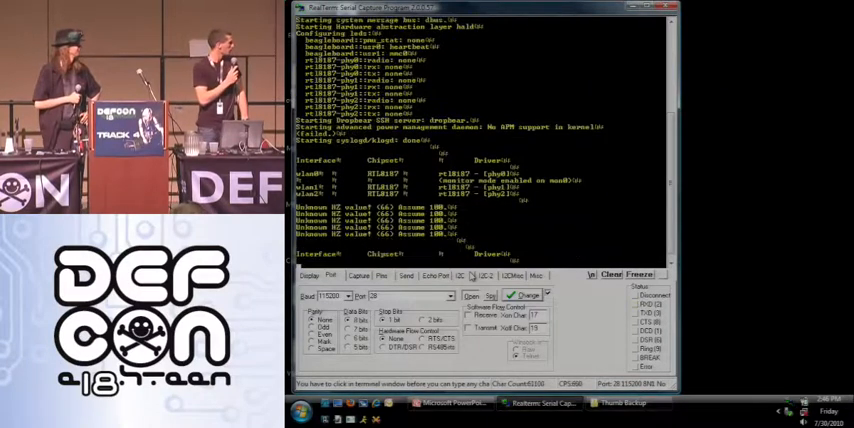
Scroll the terminal output to follow the interface list and monitor-mode station capture.
scroll("down", 3)
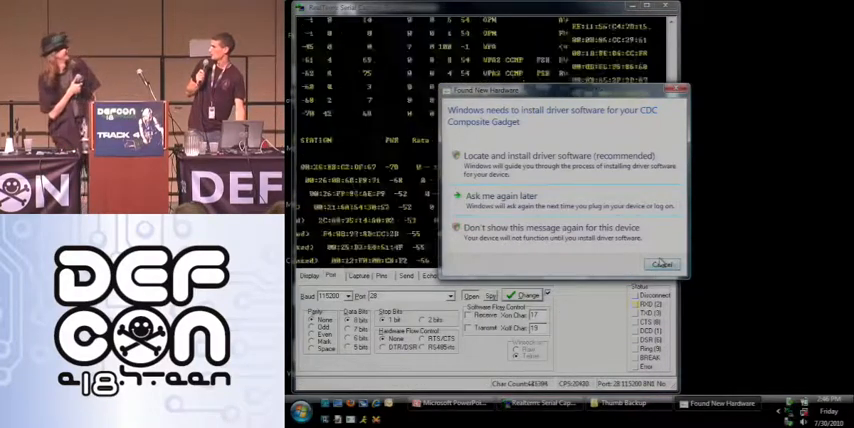
Cancel the Found New Hardware prompt and open the flight video in VLC.
left_click(684, 264)
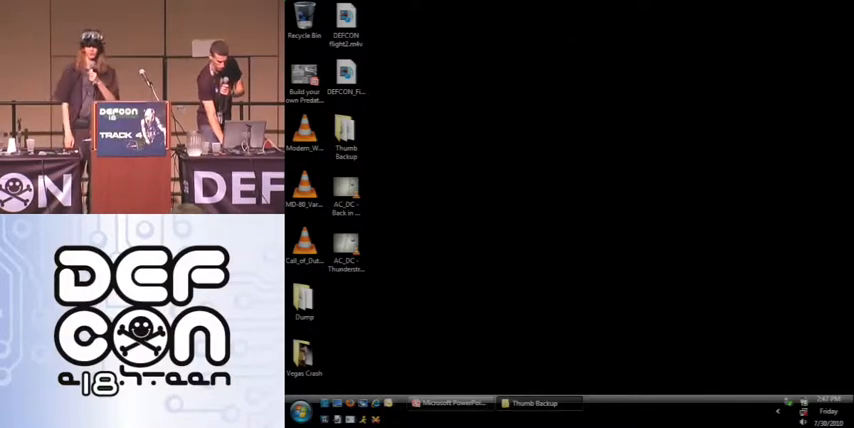
double_click(345, 28)
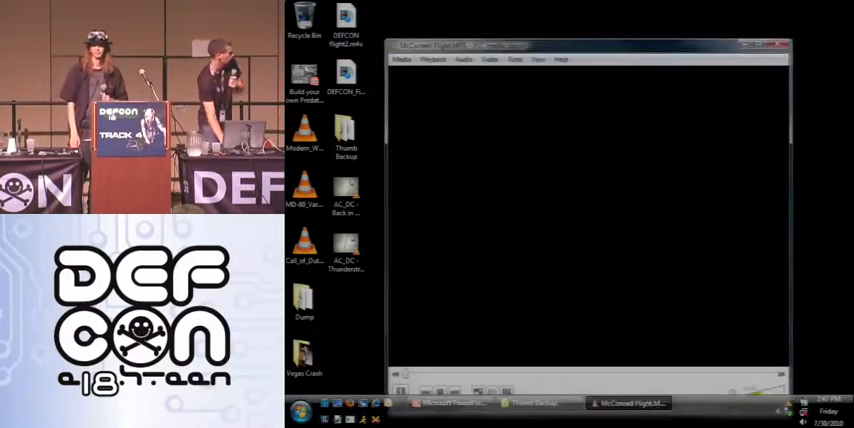